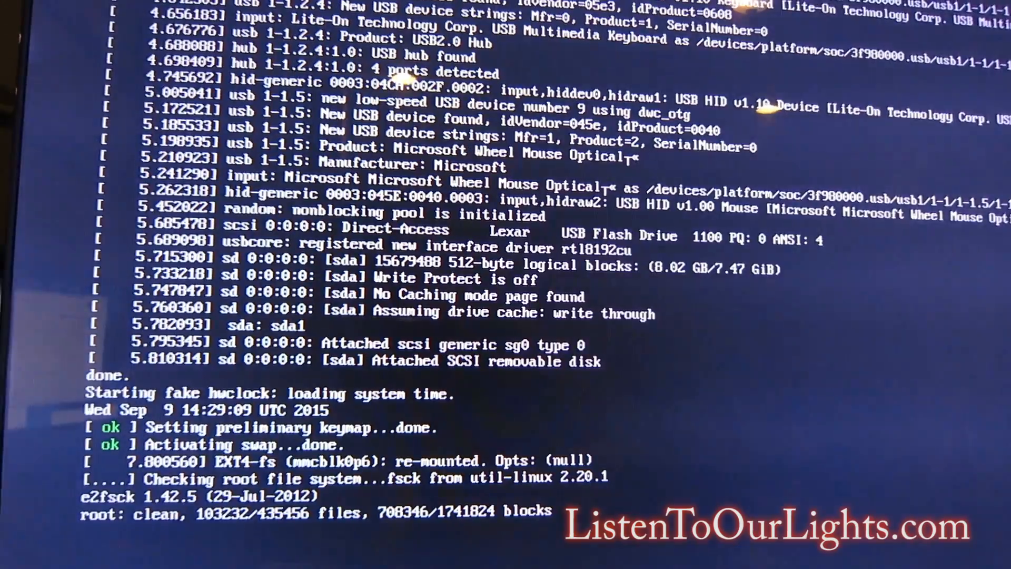
# Log in to the Raspbian console as fpp and begin typing a shell command
pyautogui.scroll(-3)
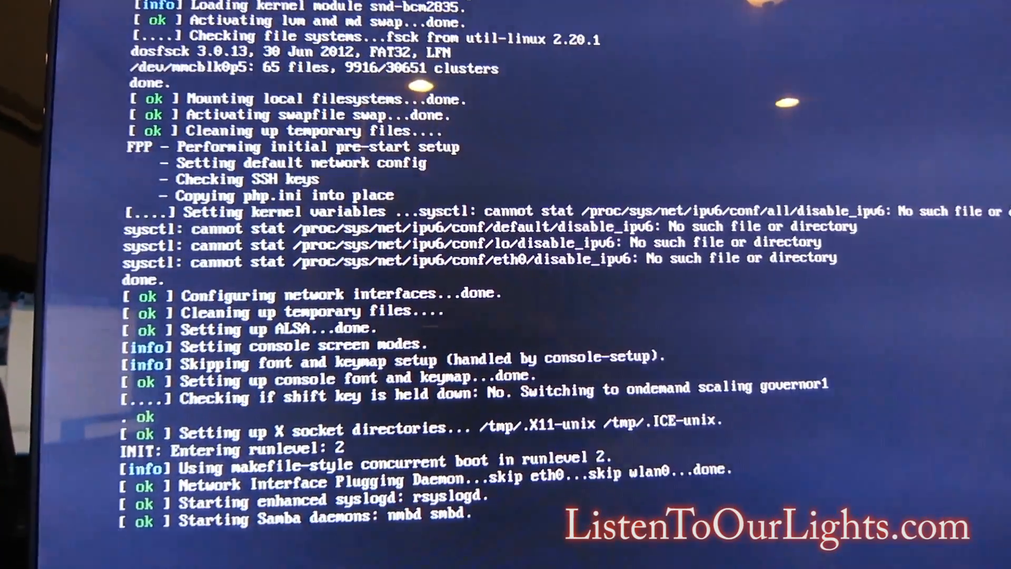
pyautogui.scroll(-3)
pyautogui.write('if')
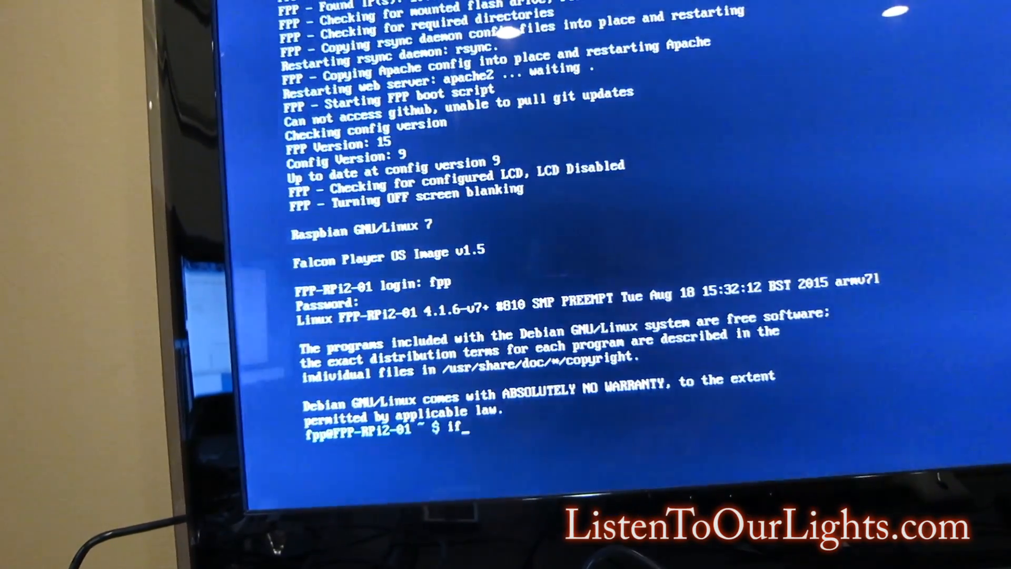
pyautogui.write('c')
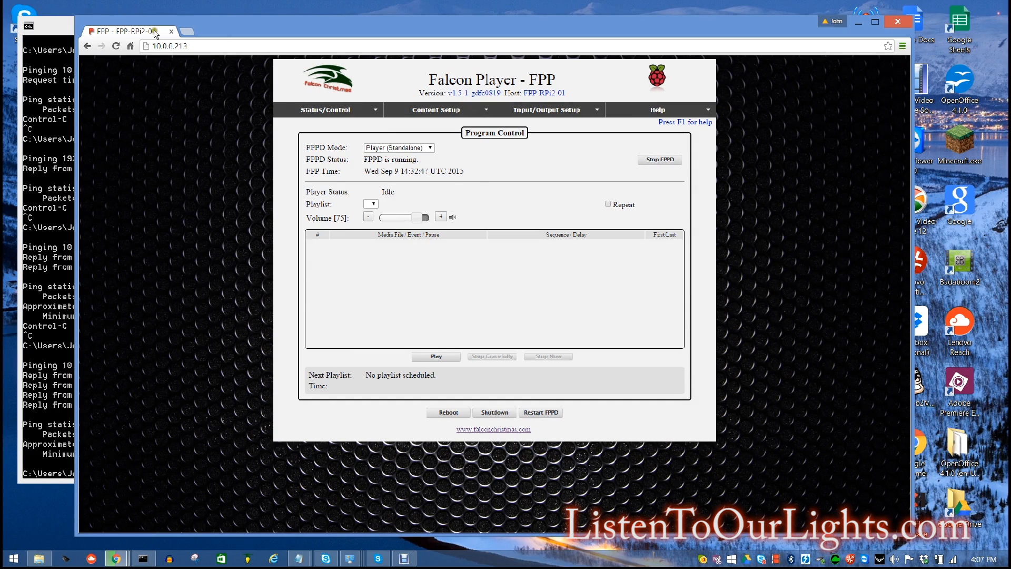
# Go to Status/Control > Network and select the wlan0 interface
pyautogui.click(328, 110)
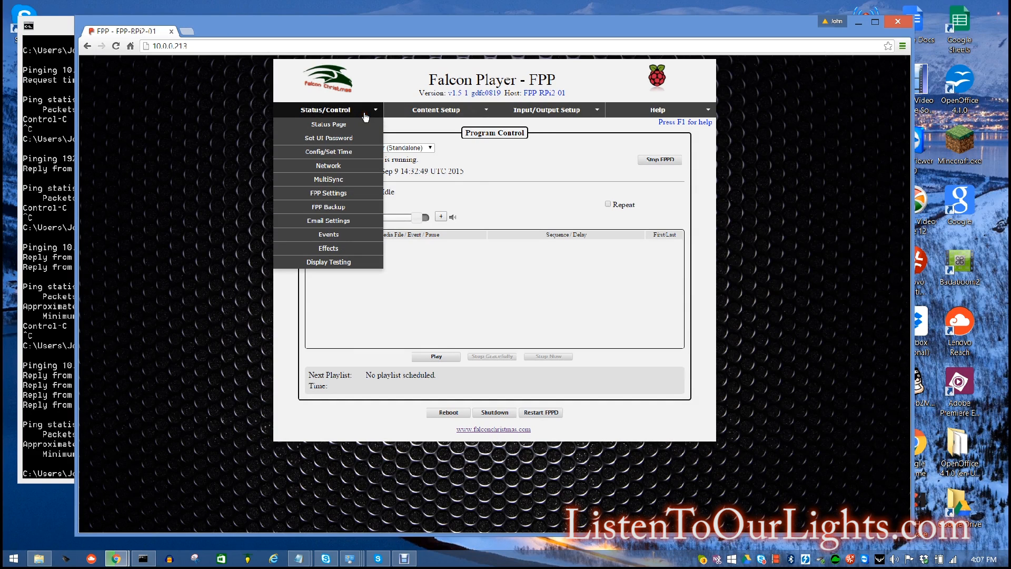
pyautogui.click(328, 166)
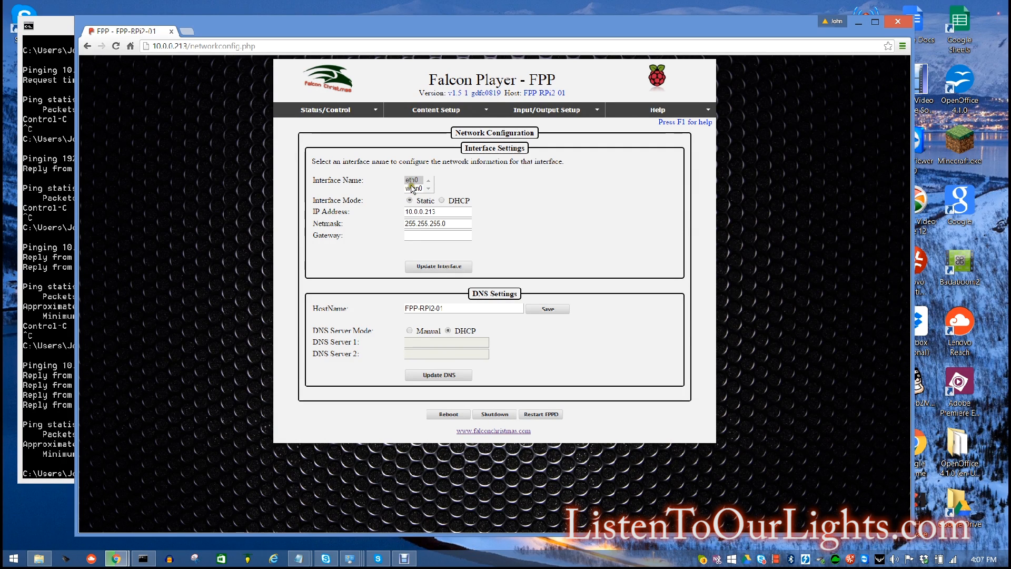
pyautogui.click(416, 188)
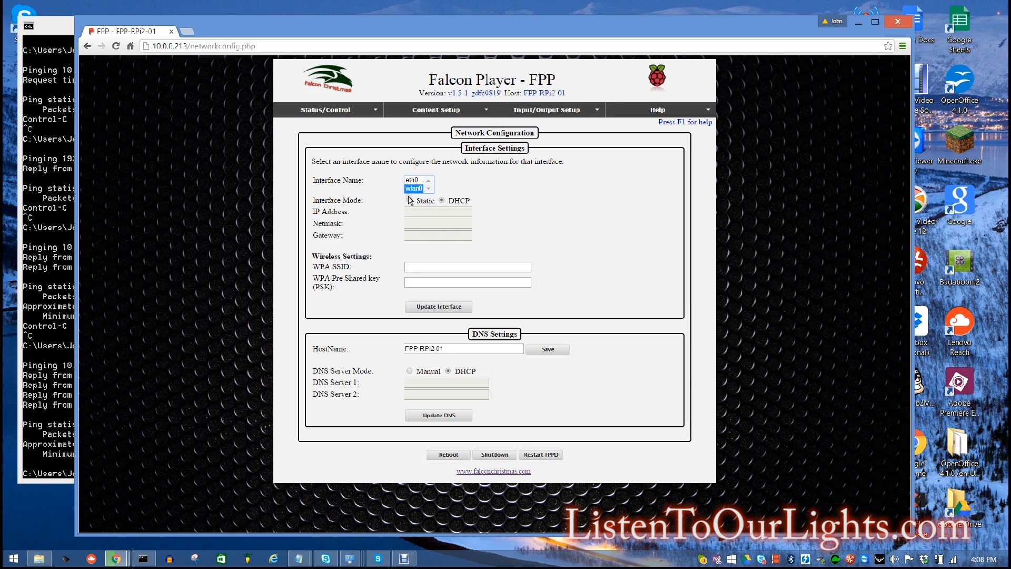
# Give wlan0 static IP 192.168.1.213, netmask 255.255.255.0, gateway 192.168.1.254, SSID LTOL3, and save
pyautogui.click(411, 200)
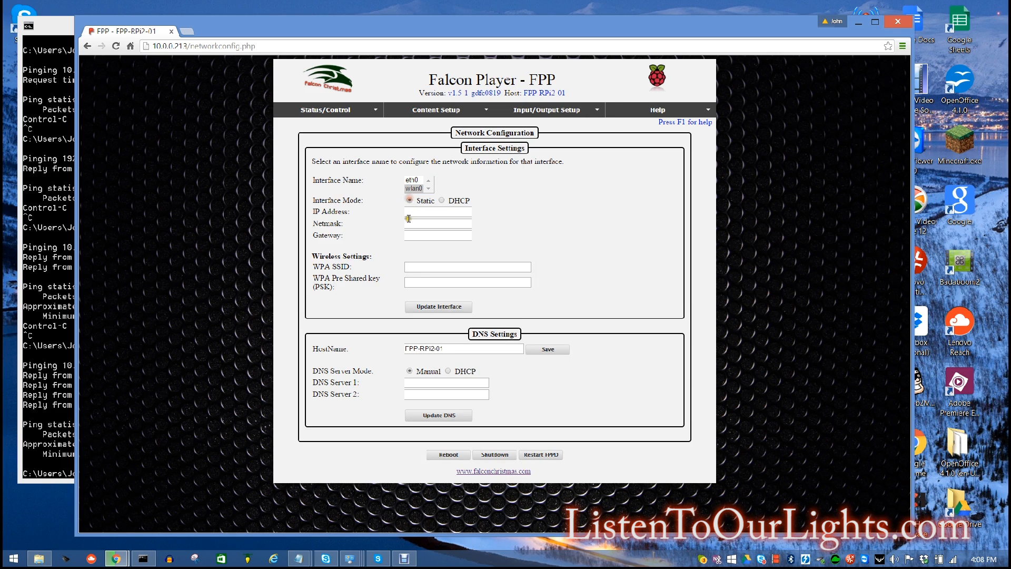
pyautogui.write('192.168.1.213')
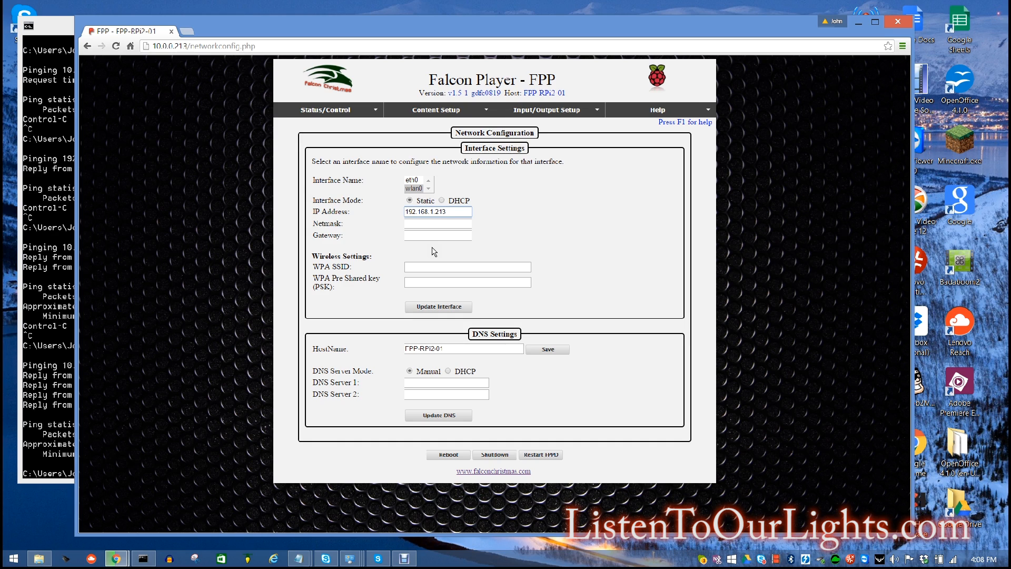
pyautogui.click(437, 212)
pyautogui.write('192.168.1.254')
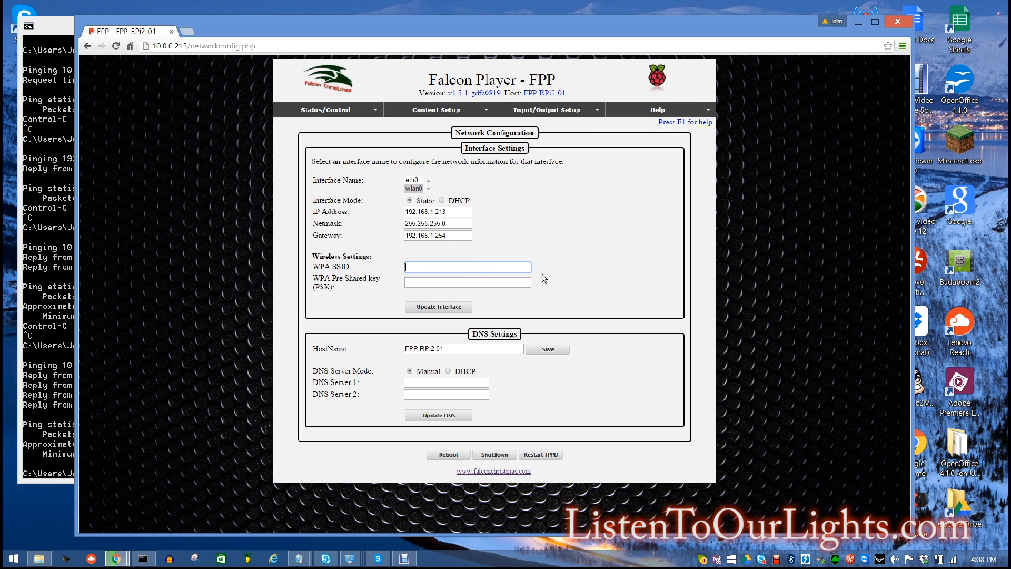
pyautogui.write('LTOL3')
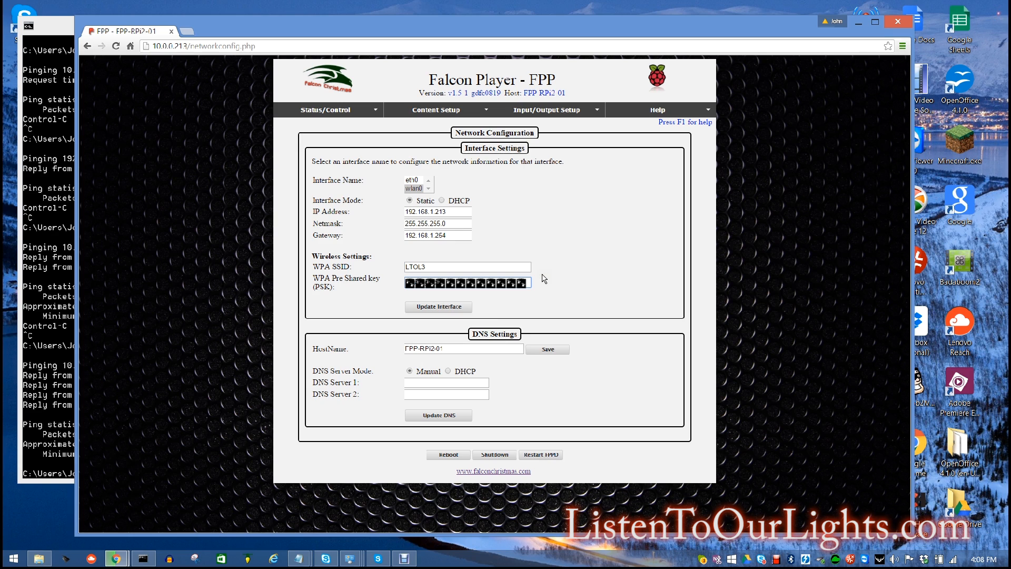
pyautogui.click(438, 305)
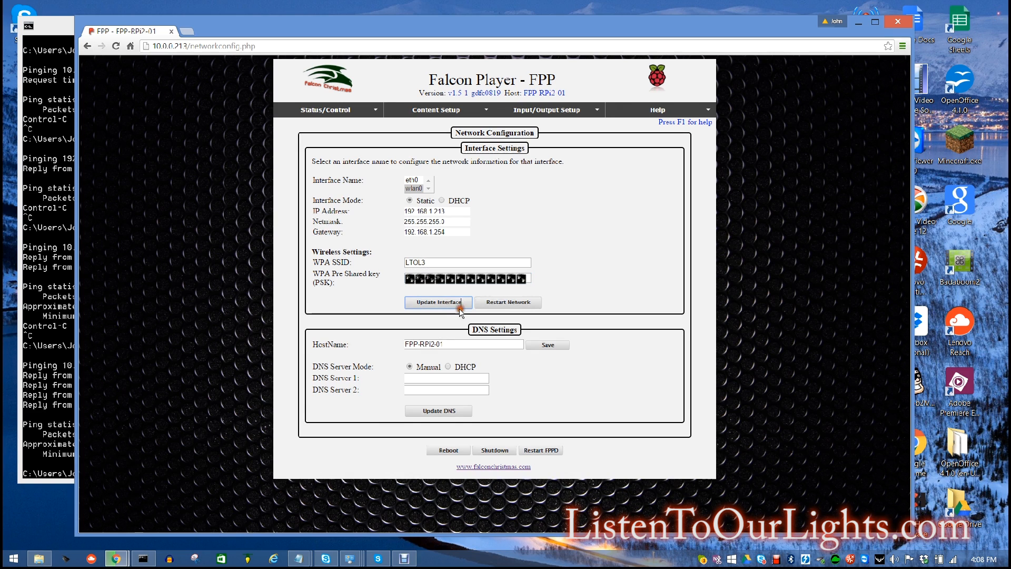
pyautogui.click(438, 302)
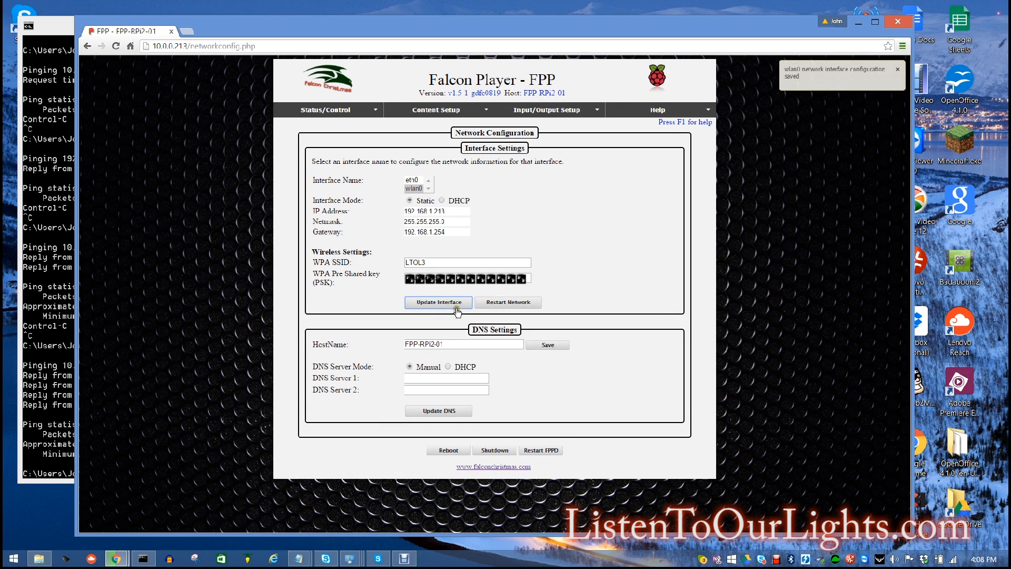
# Restart networking, then reopen the Network page on wlan0 to confirm retained settings
pyautogui.click(438, 302)
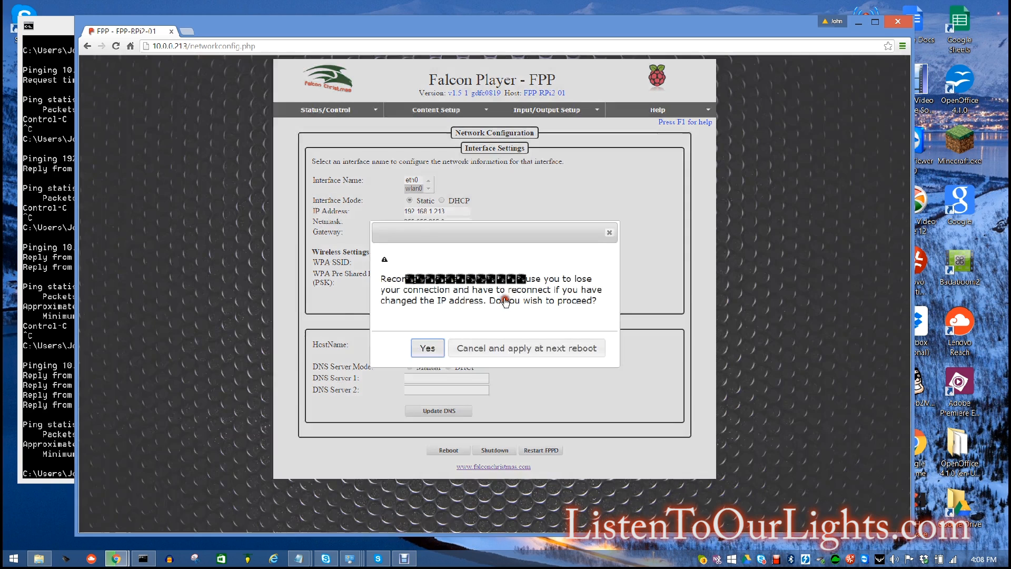
pyautogui.click(426, 348)
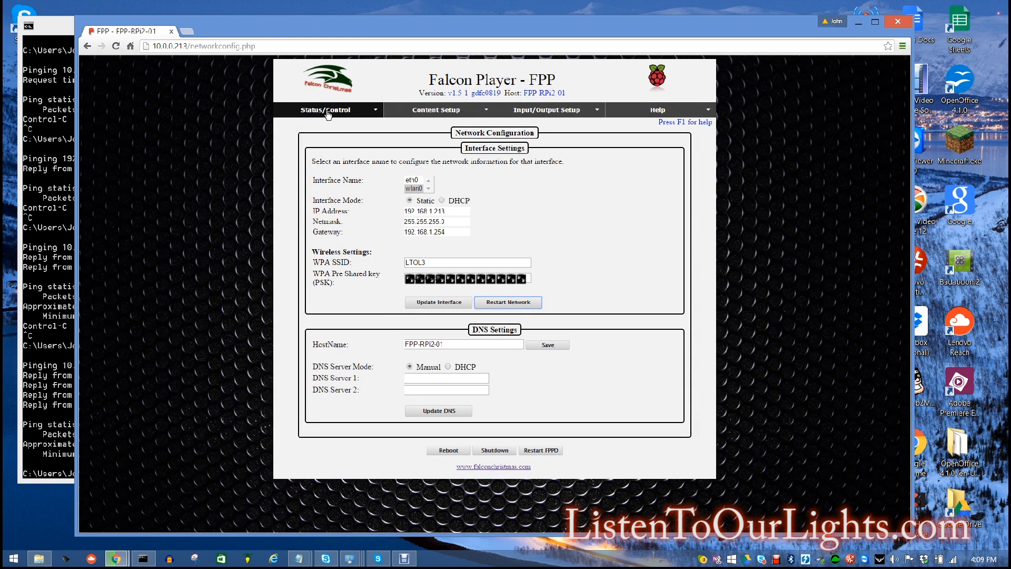
pyautogui.click(325, 109)
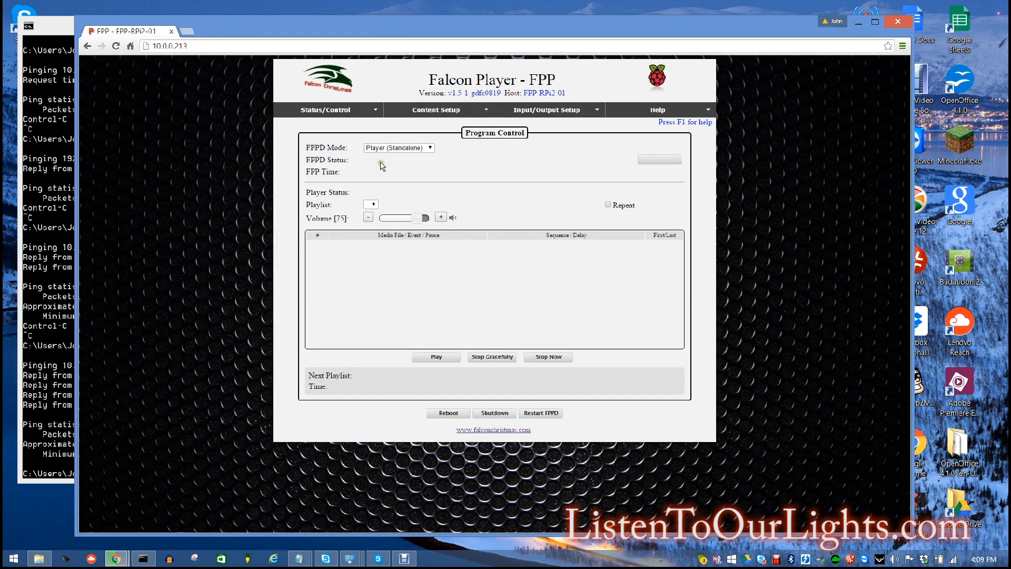
pyautogui.click(327, 110)
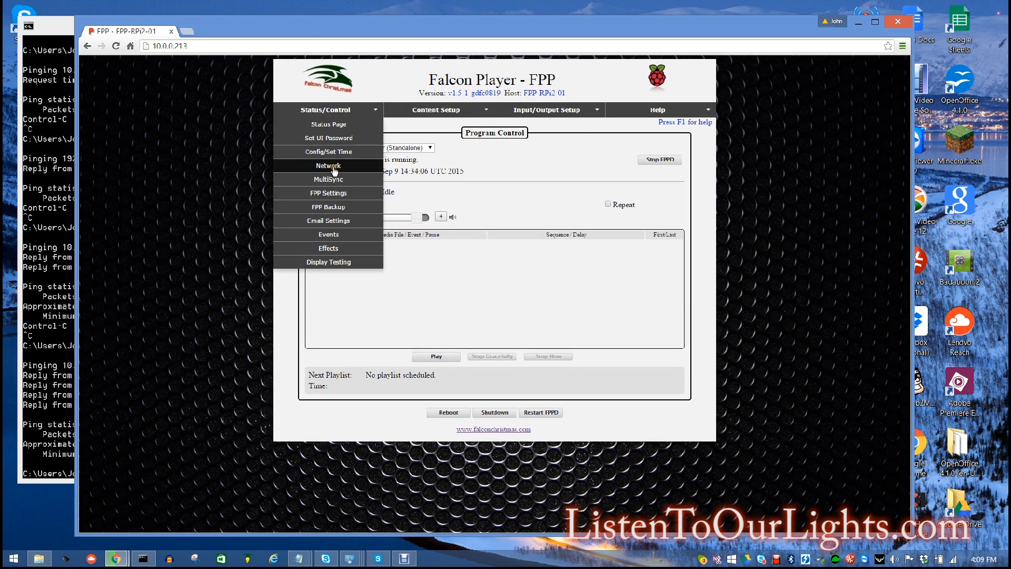
pyautogui.click(328, 166)
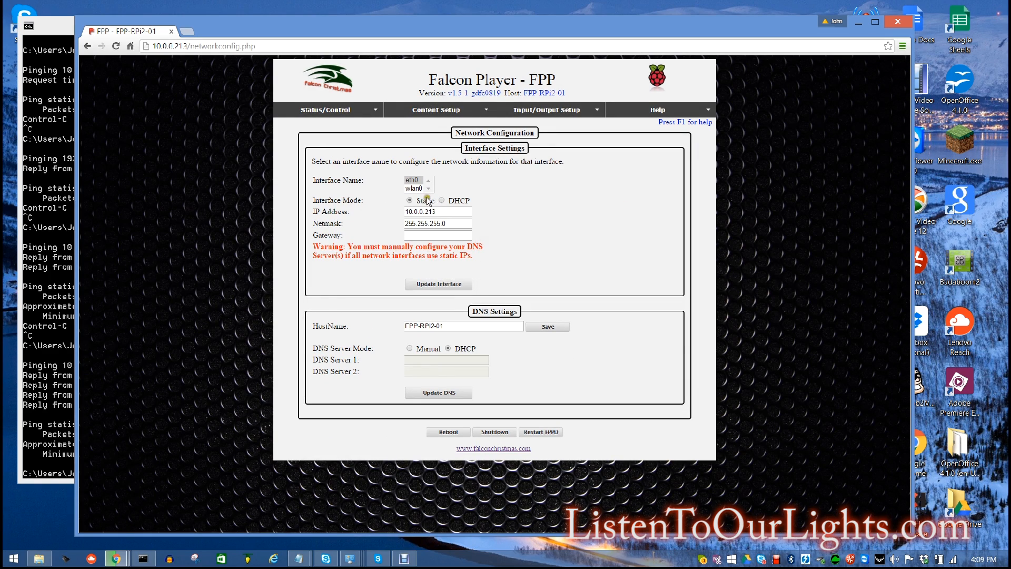
pyautogui.click(414, 188)
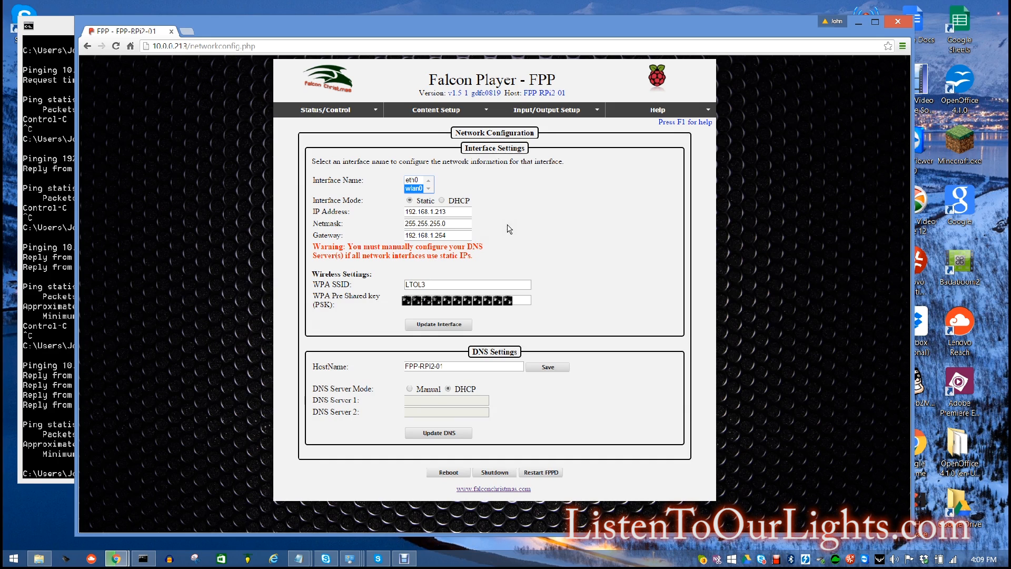
pyautogui.moveTo(295, 174)
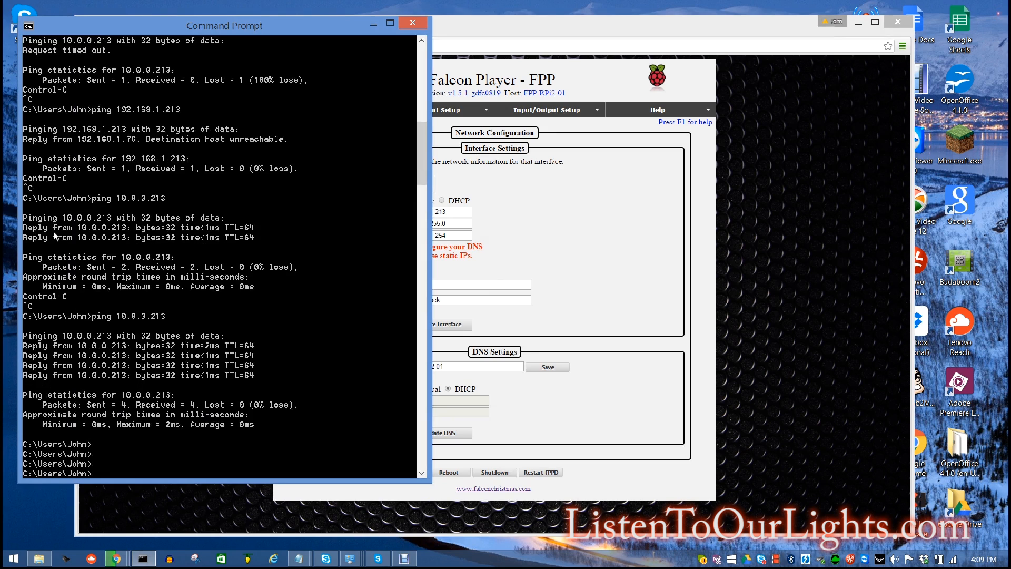
# Ping 192.168.1.213 and confirm four replies with no packet loss
pyautogui.write('ping 1')
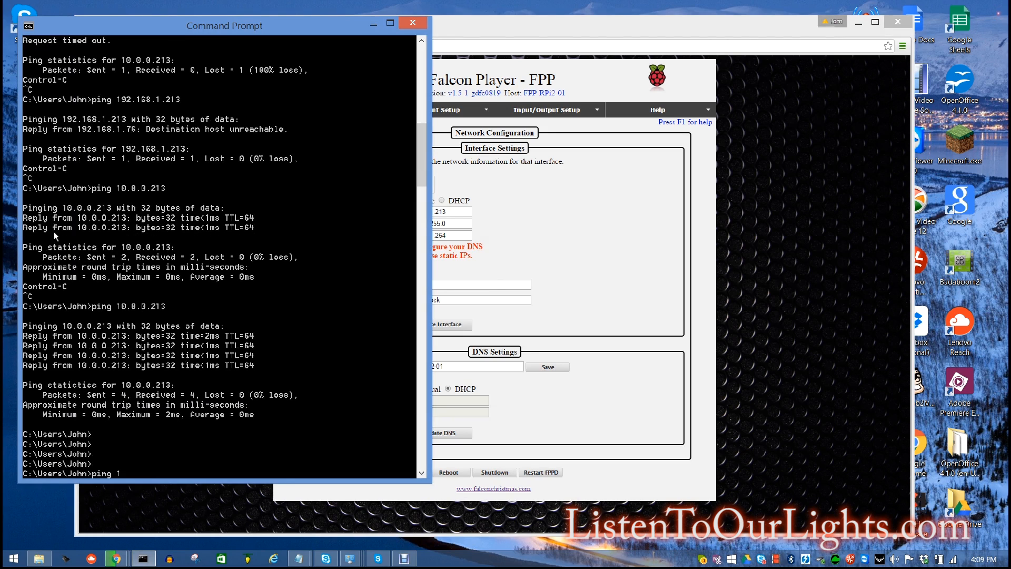
pyautogui.write('92.168.1.213')
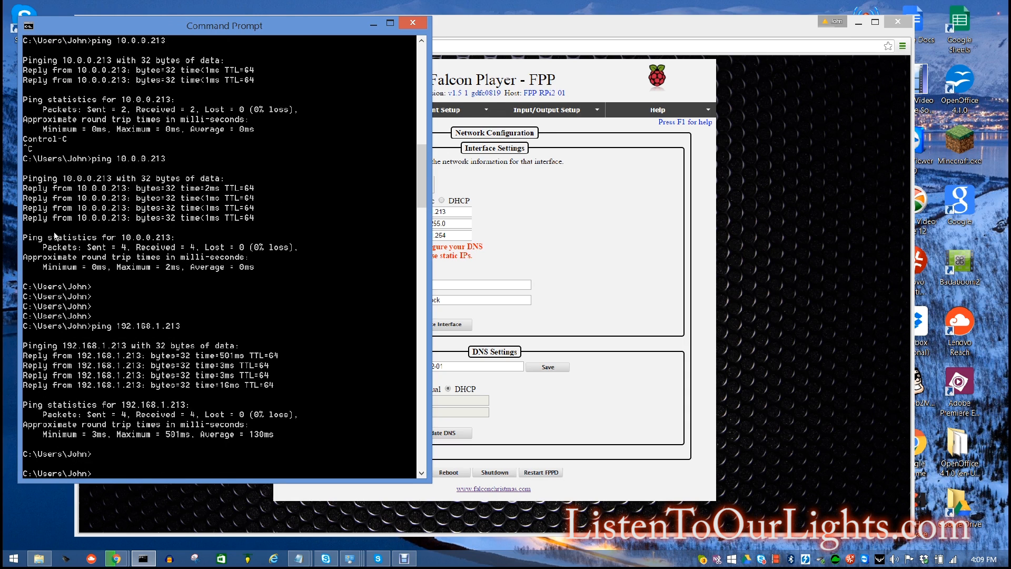
pyautogui.write('ping')
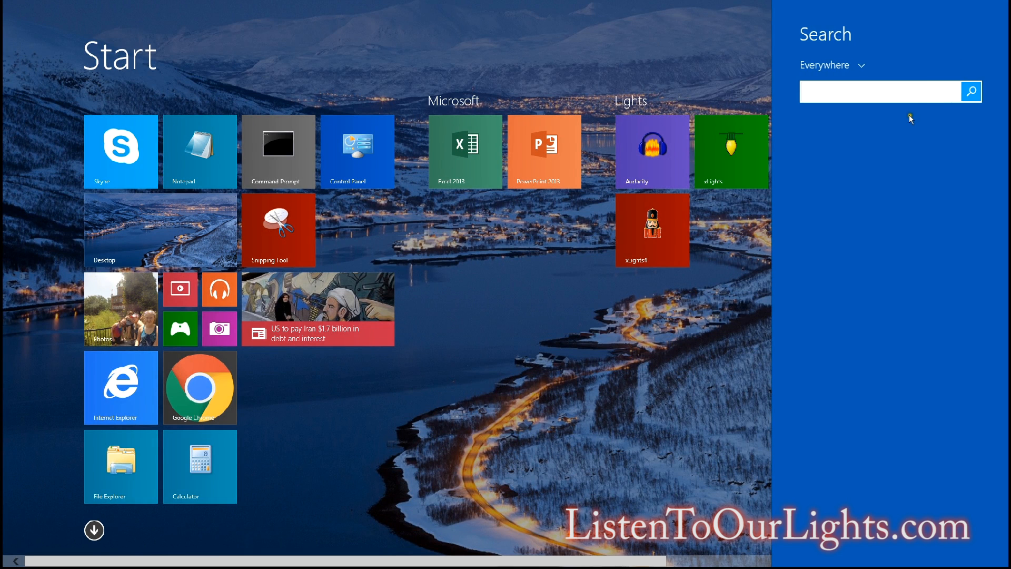
# Launch PuTTY and connect over SSH to host 192.168.1.213
pyautogui.write('putt')
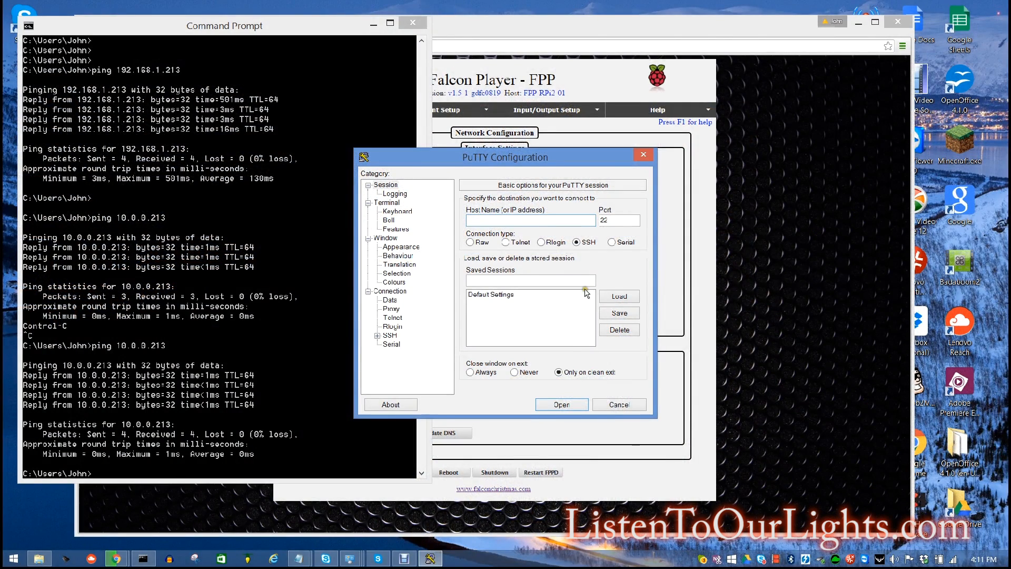
pyautogui.click(531, 219)
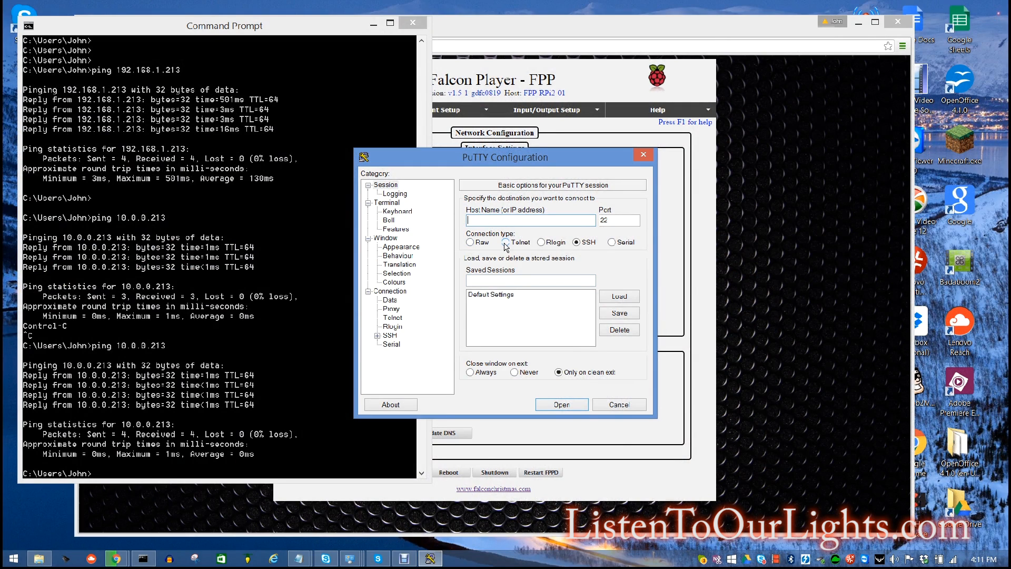
pyautogui.write('192.168.1.21')
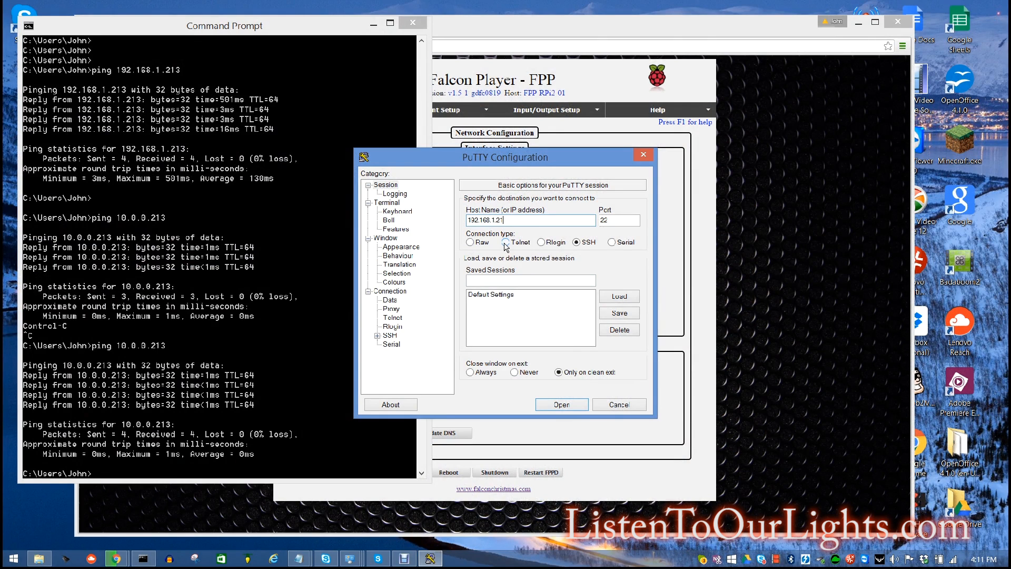
pyautogui.click(560, 405)
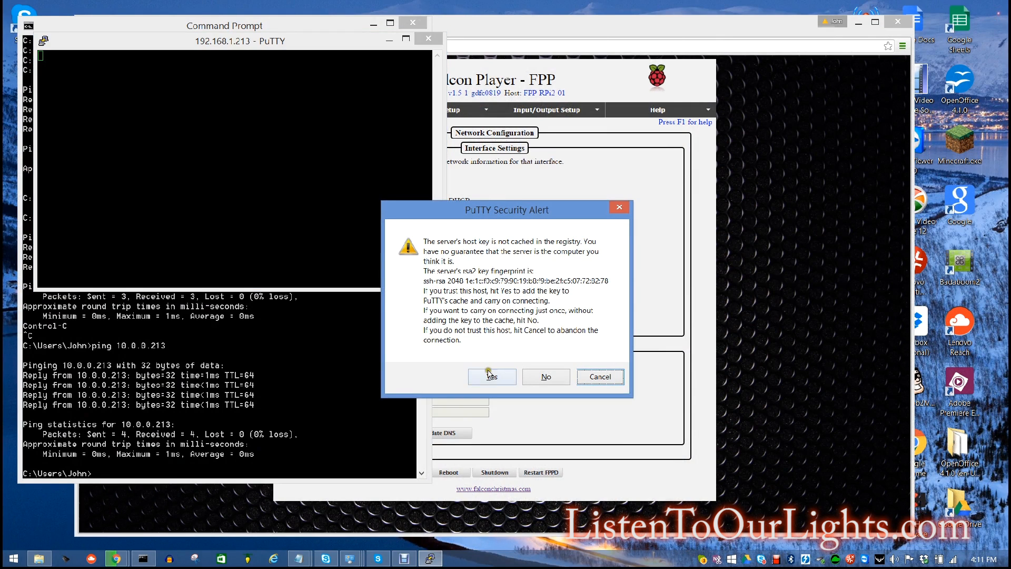
# Accept the host key and log in as fpp on FPP-RPi2-01
pyautogui.click(492, 376)
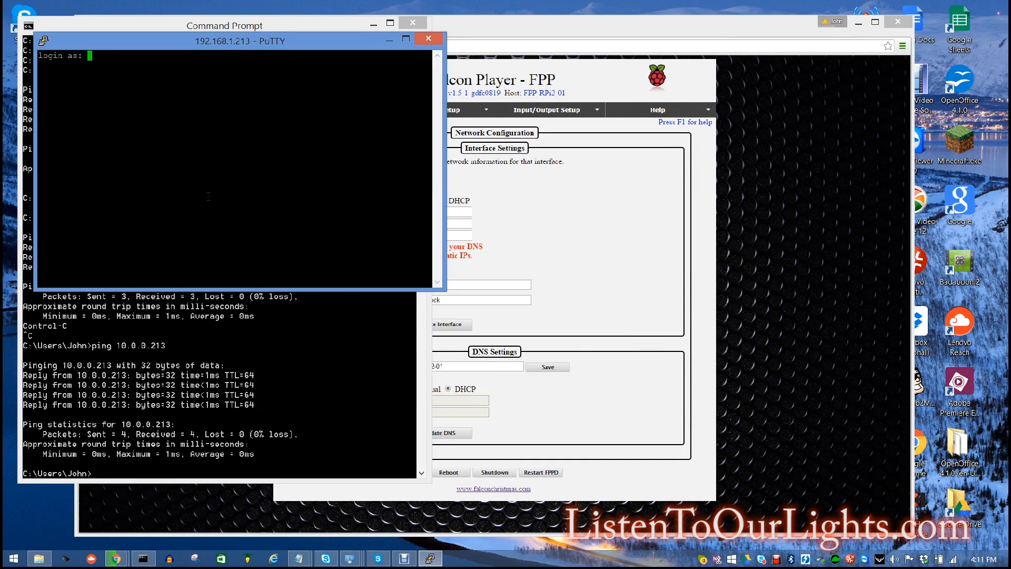
pyautogui.write('fpp')
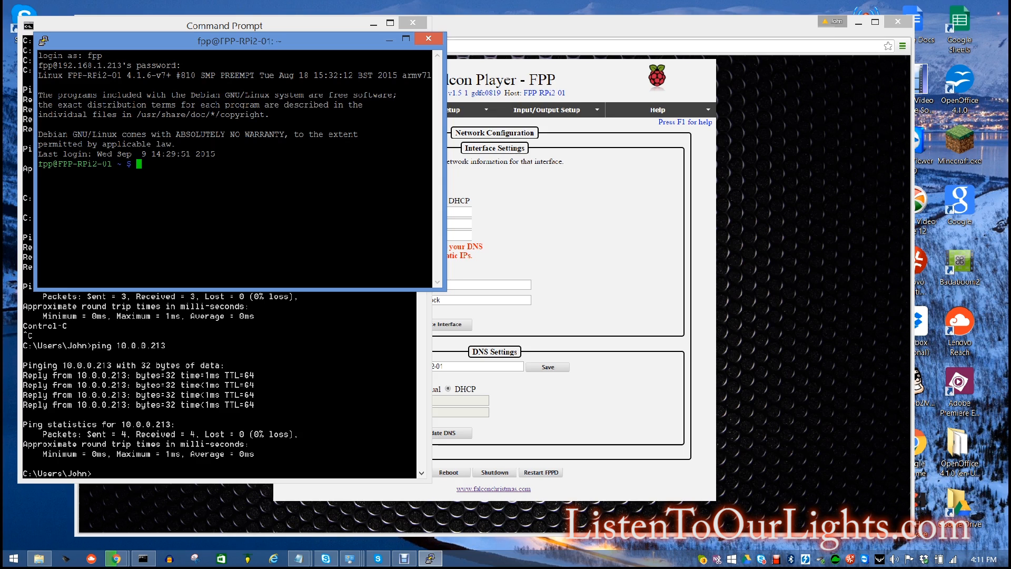
pyautogui.moveTo(146, 225)
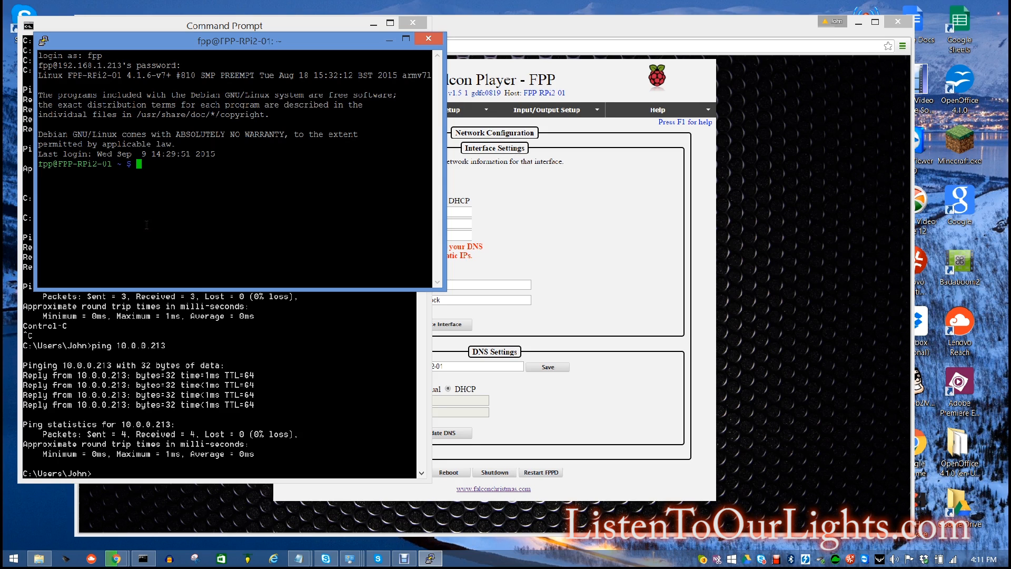
# Run lsusb and lsmod, showing the RTL8188CUS adapter and 8192cu driver
pyautogui.write('l')
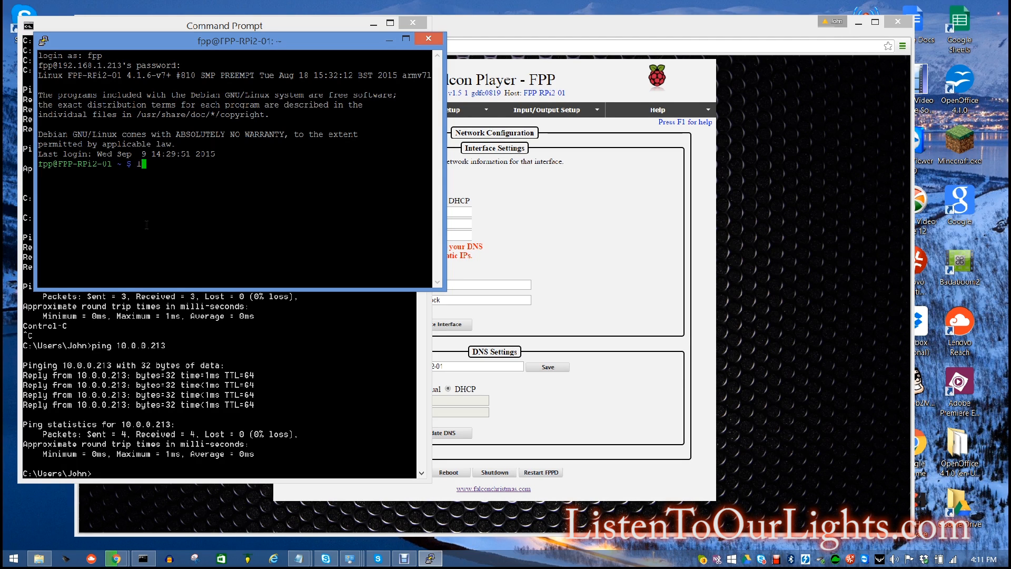
pyautogui.write('lsusb')
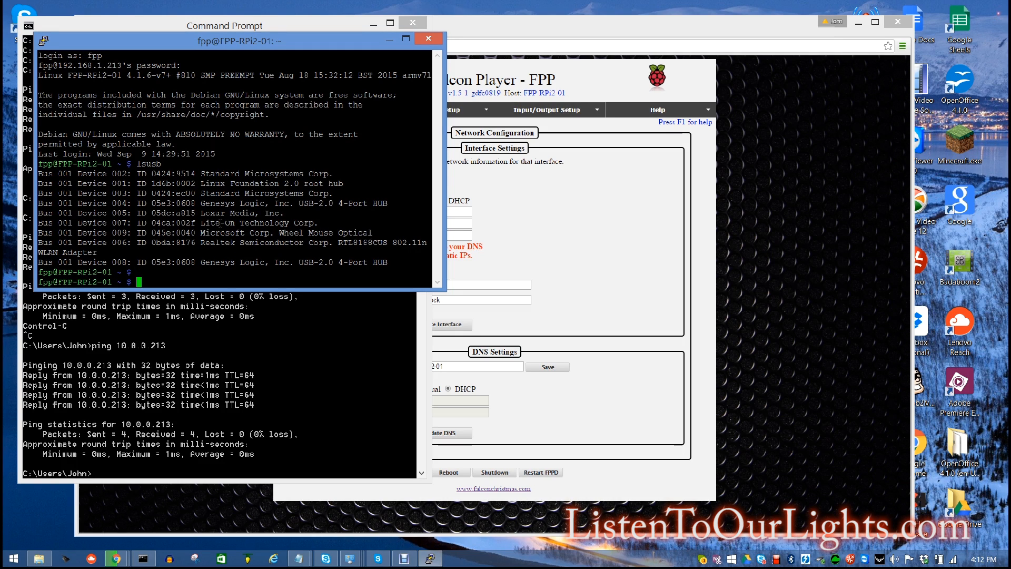
pyautogui.write('lsmod')
pyautogui.write('ifconf')
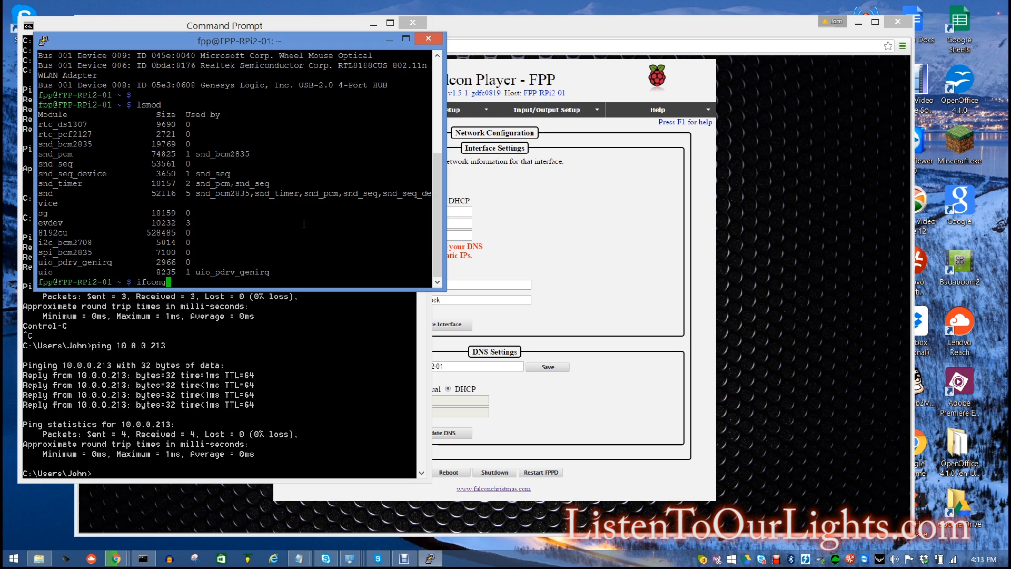
# Run ifconfig -a and check wlan0 holds 192.168.1.213
pyautogui.write('-a')
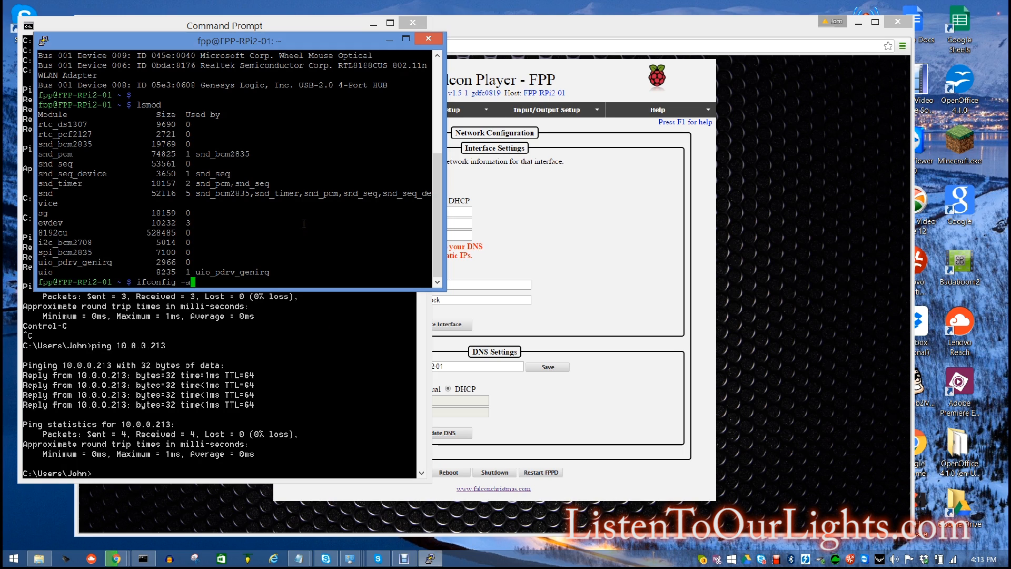
pyautogui.press('Return')
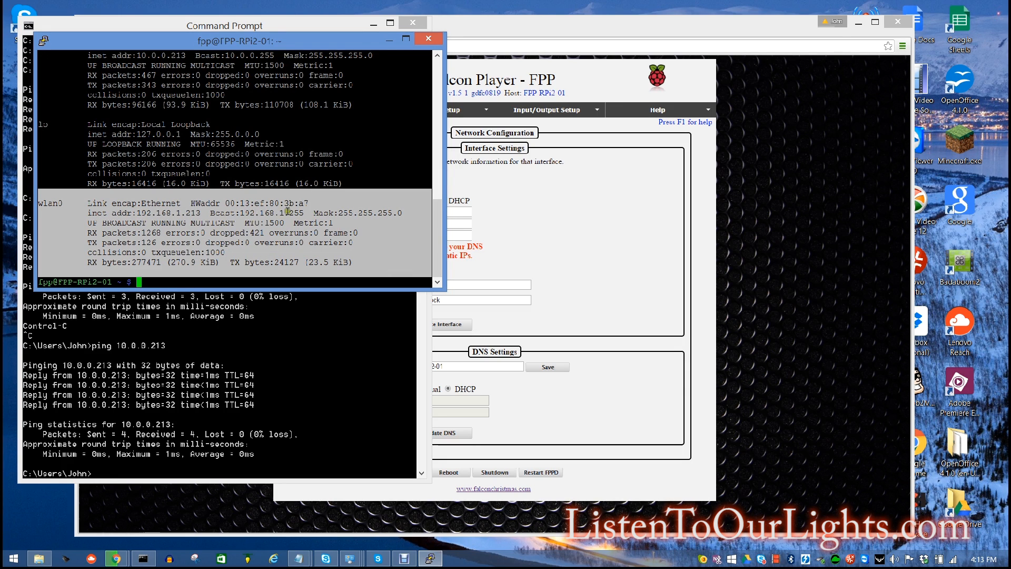
pyautogui.moveTo(169, 224)
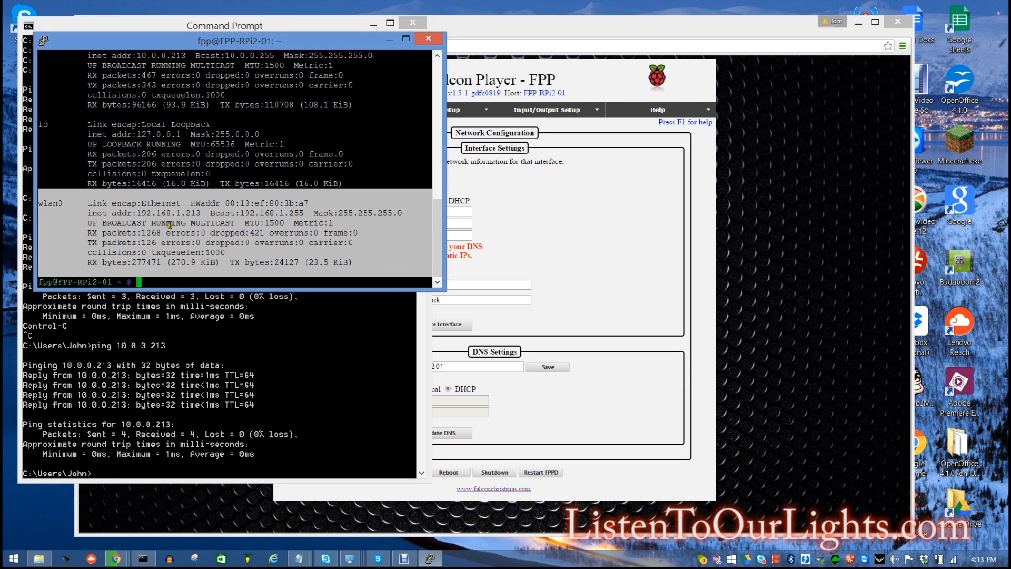
pyautogui.moveTo(295, 217)
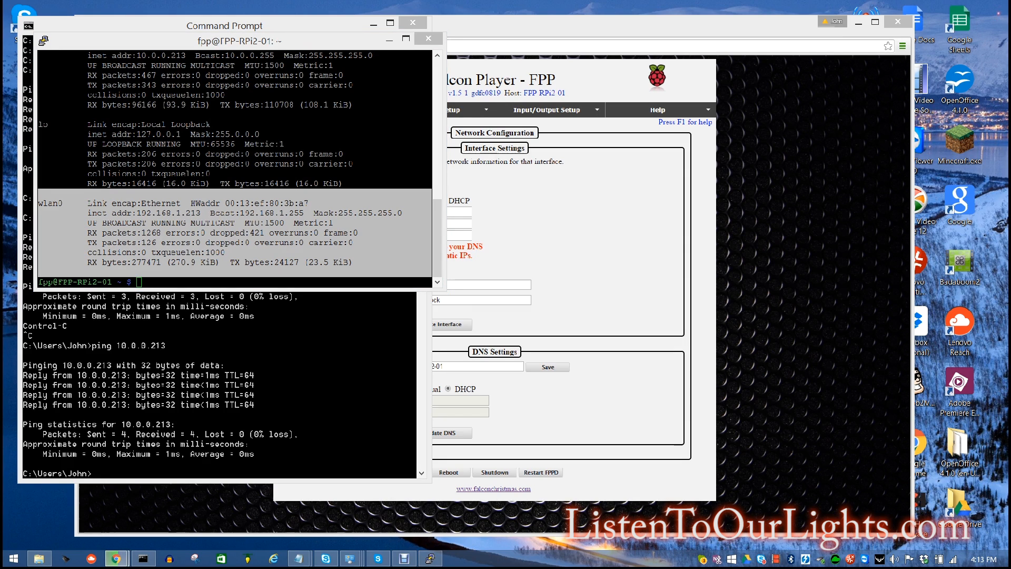
pyautogui.moveTo(49, 402)
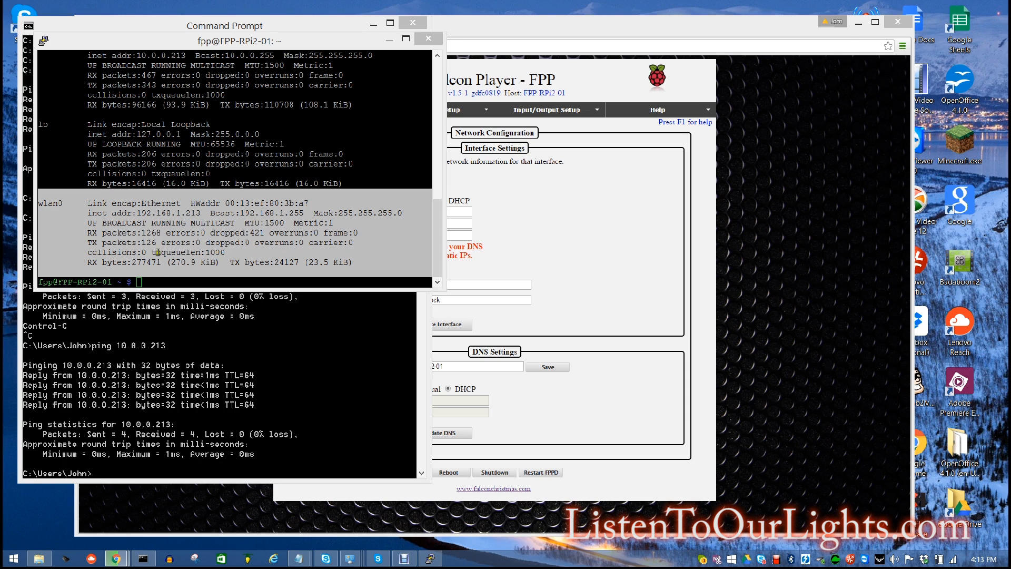
pyautogui.click(232, 40)
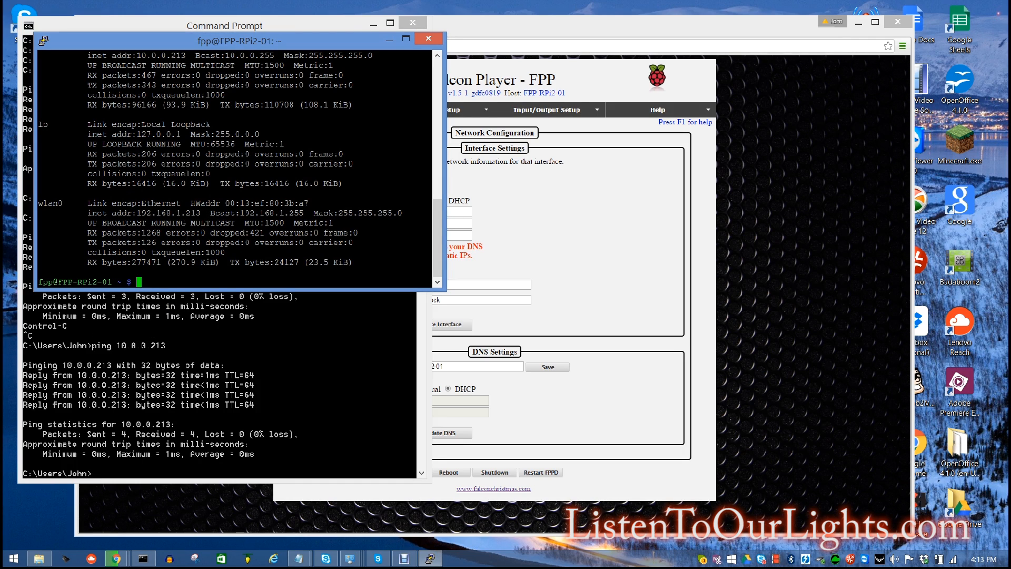
# Print /etc/network/interfaces showing wlan0 static 192.168.1.213 and gateway 192.168.1.254
pyautogui.write('cd /etc/')
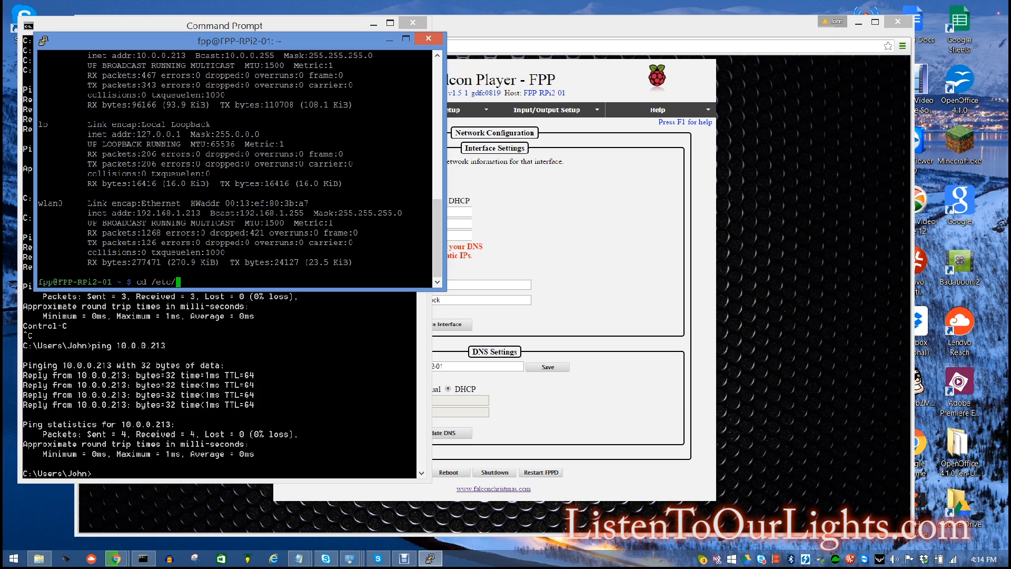
pyautogui.write('network/int')
pyautogui.write('cat')
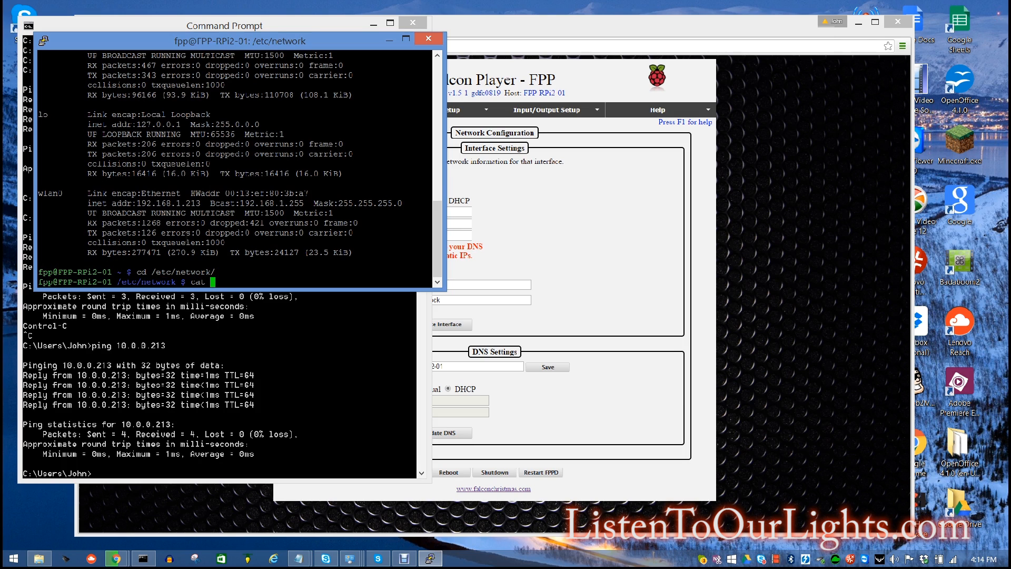
pyautogui.write('interfac')
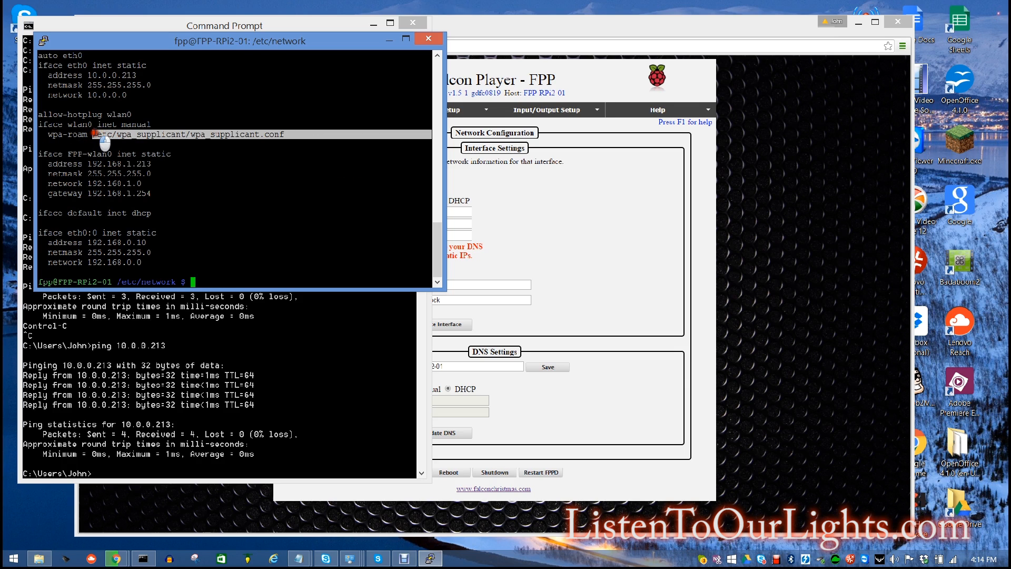
pyautogui.write('cd /etc/wpa_supplicant/')
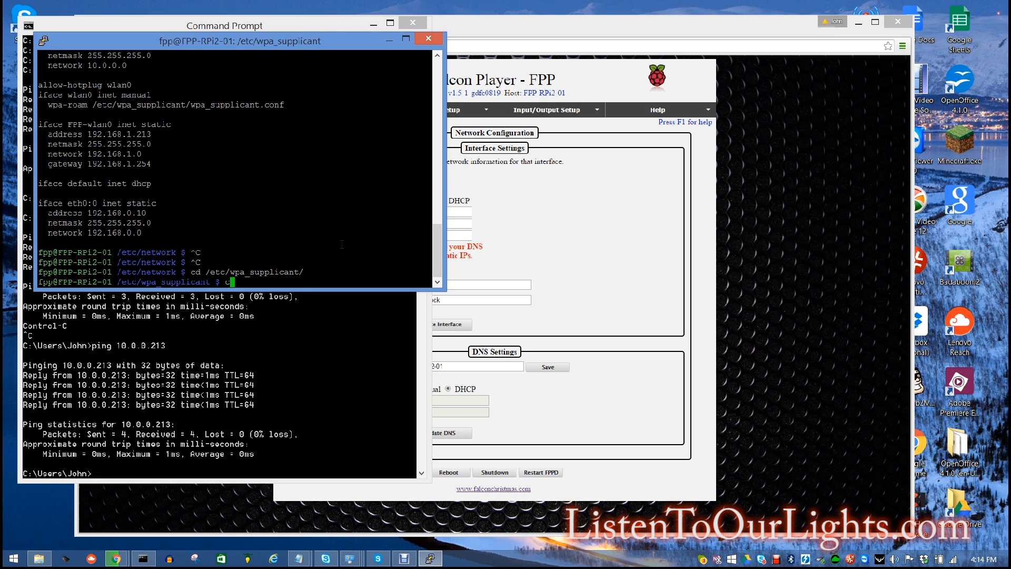
# Try cat on wpa_supplicant.conf, retry with sudo cat, then list interfaces with ifconfig
pyautogui.write('at wpa_supplicant.conf')
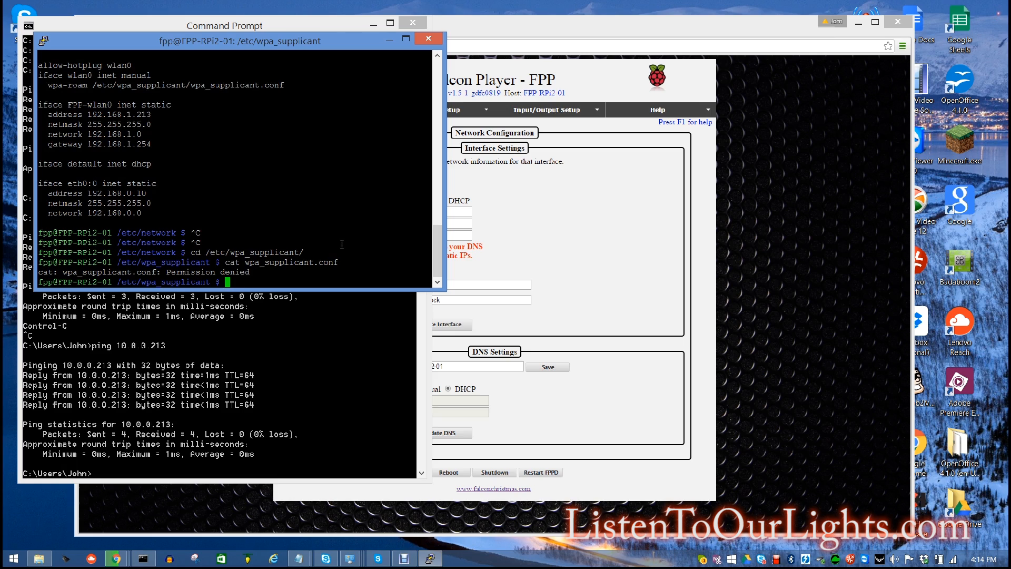
pyautogui.write('s')
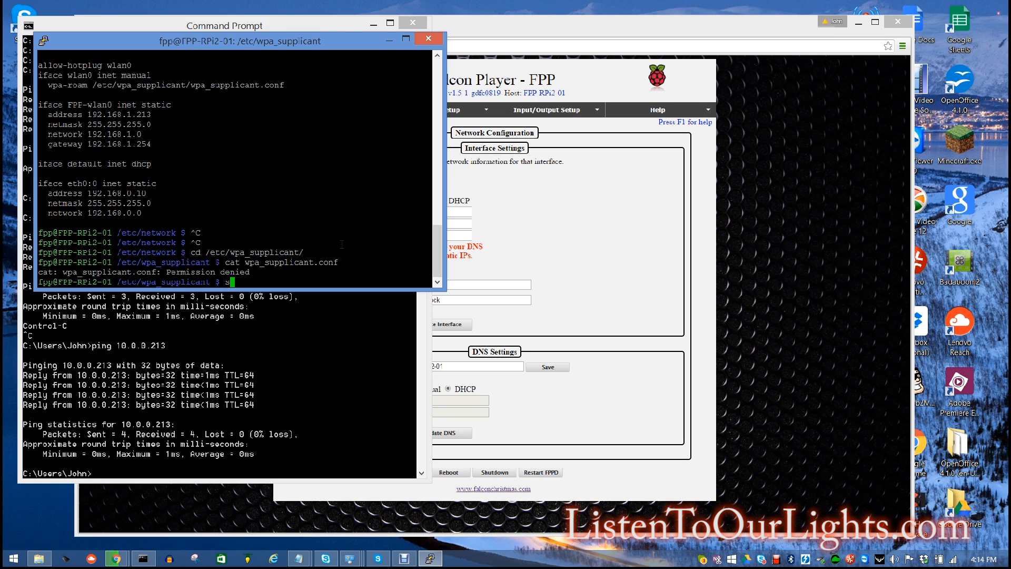
pyautogui.write('sudo cat wap')
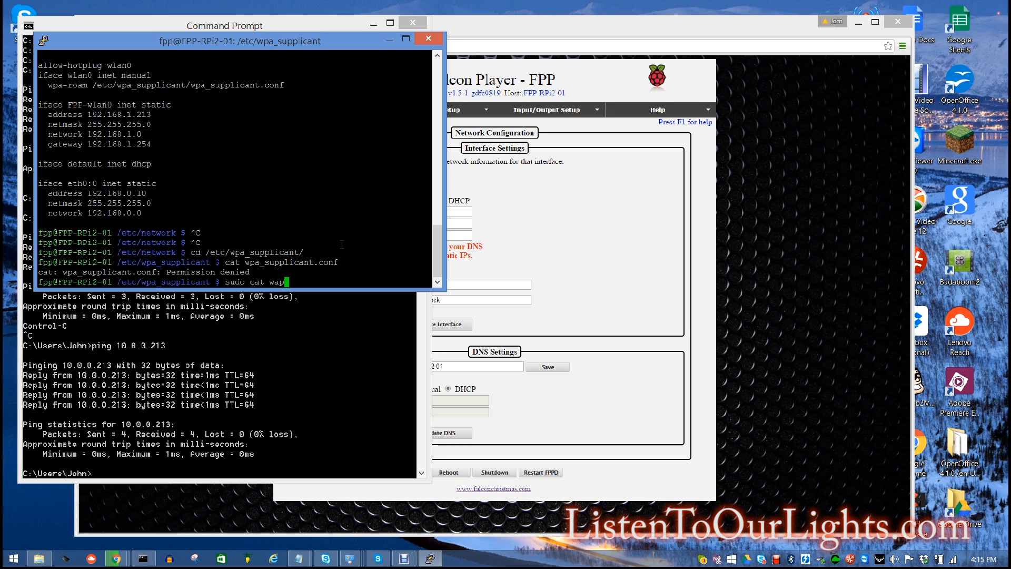
pyautogui.press('BackSpace')
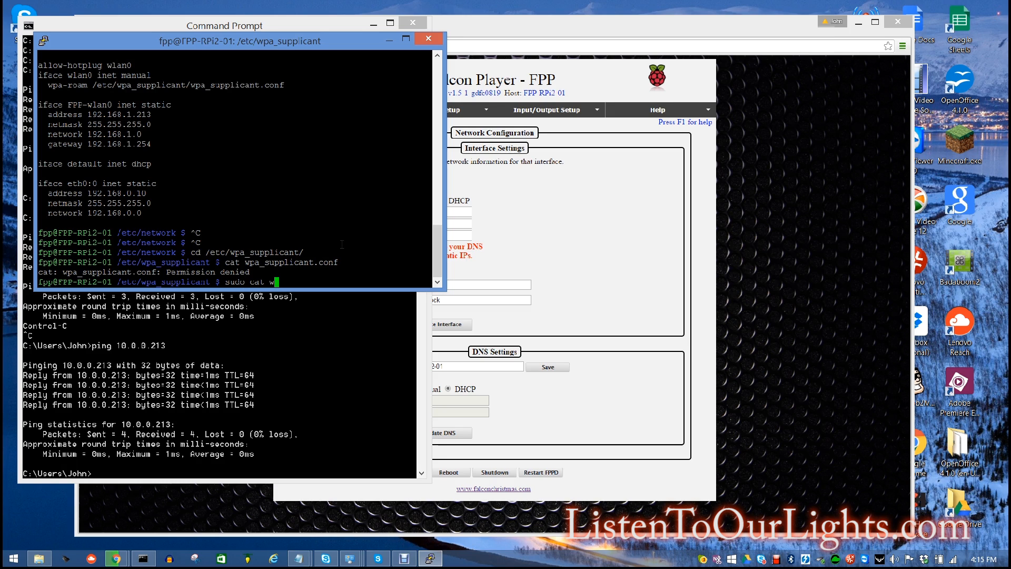
pyautogui.write('pa_')
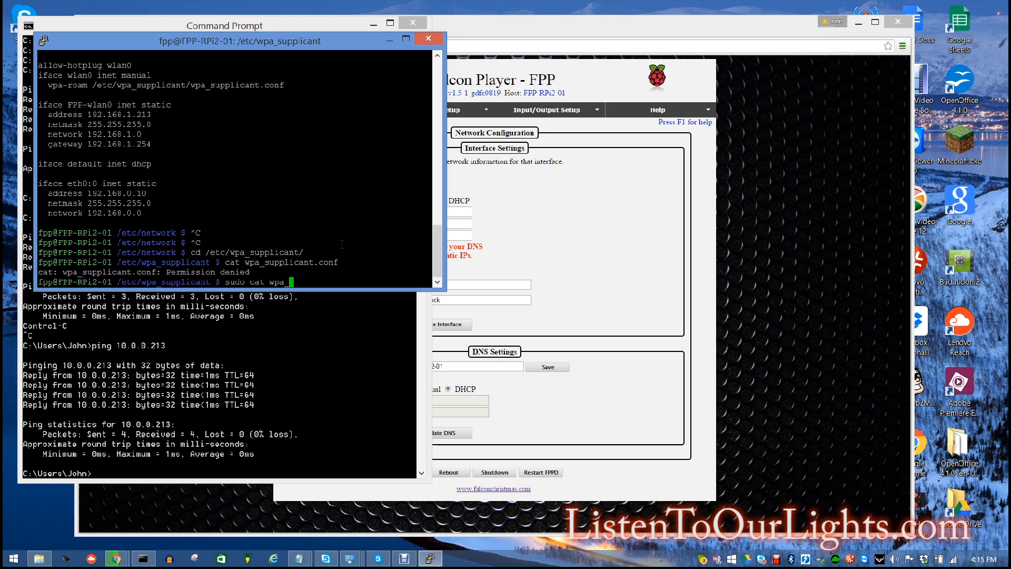
pyautogui.write('supp')
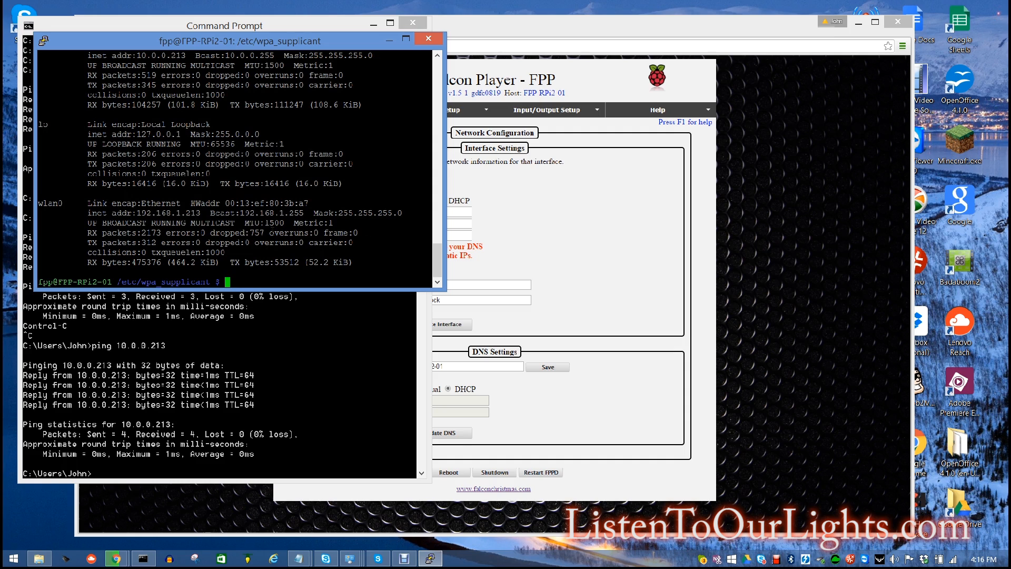
# Start typing a ping command toward the 192.168. gateway address
pyautogui.write('ping')
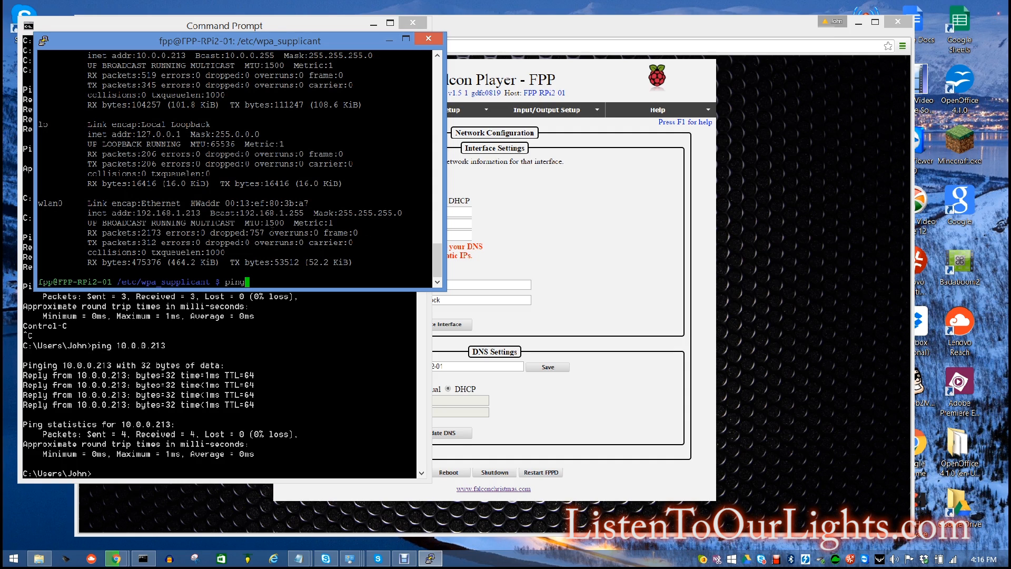
pyautogui.write('192.16')
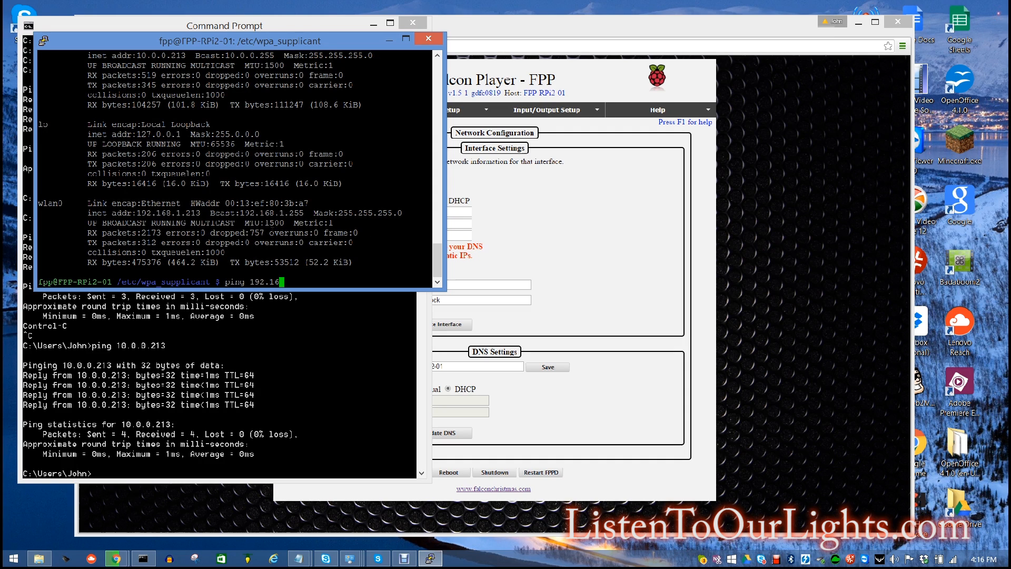
pyautogui.write('8.')
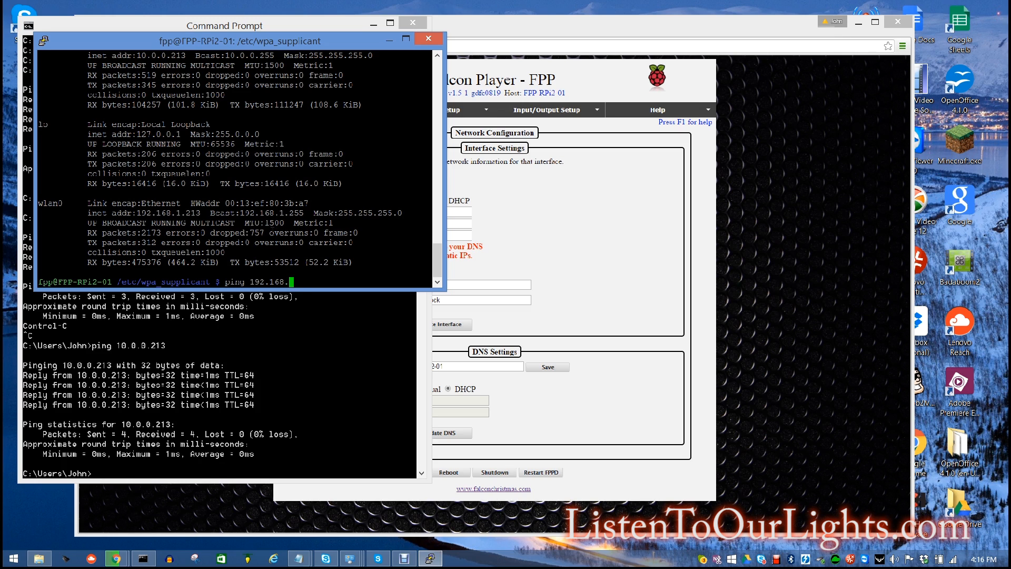